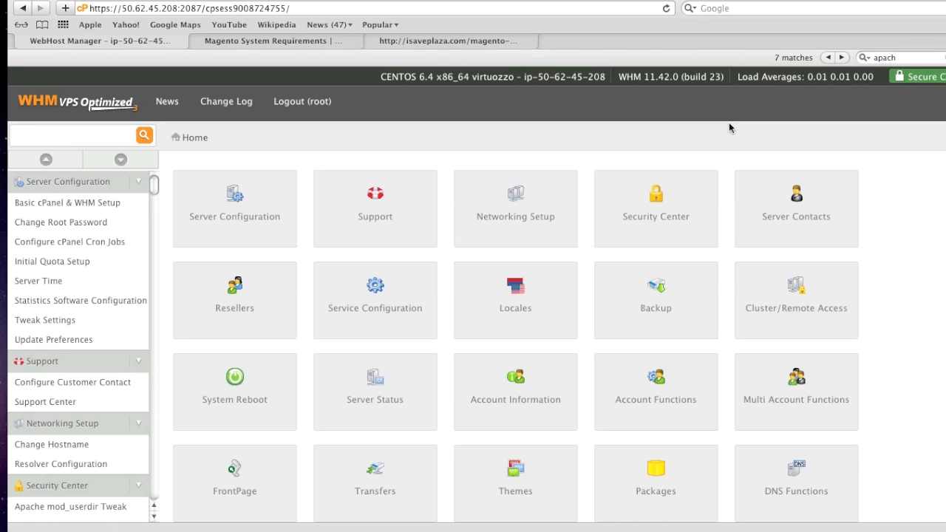
Compare Magento's required PHP extensions with the server check listing gd, mcrypt, pdo and pdo_mysql missing
left_click(273, 41)
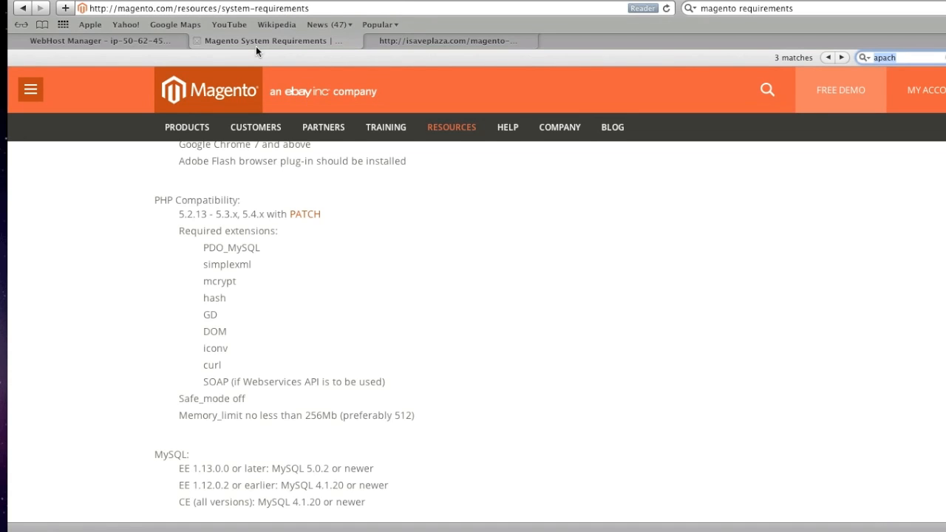
mouse_move(269, 217)
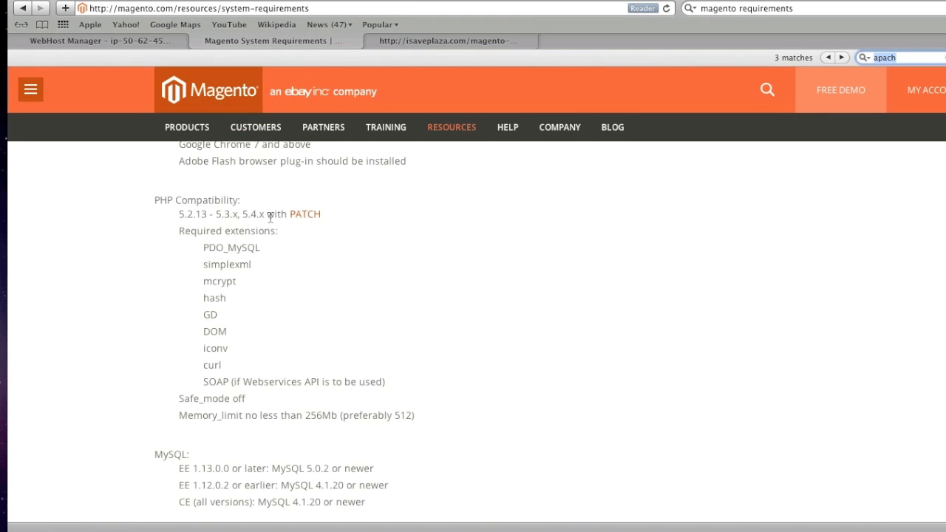
left_click(449, 41)
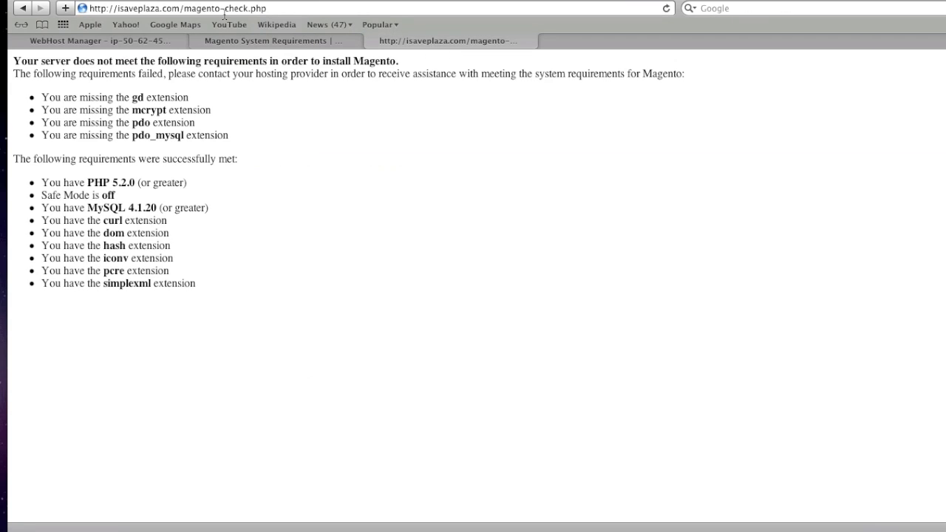
mouse_move(154, 114)
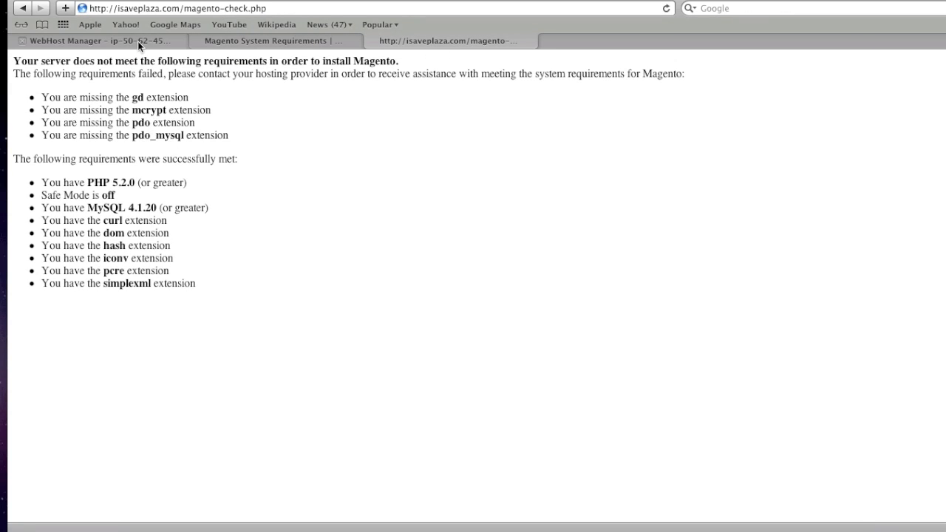
Return to the WHM home dashboard and scroll through its server administration categories
left_click(96, 42)
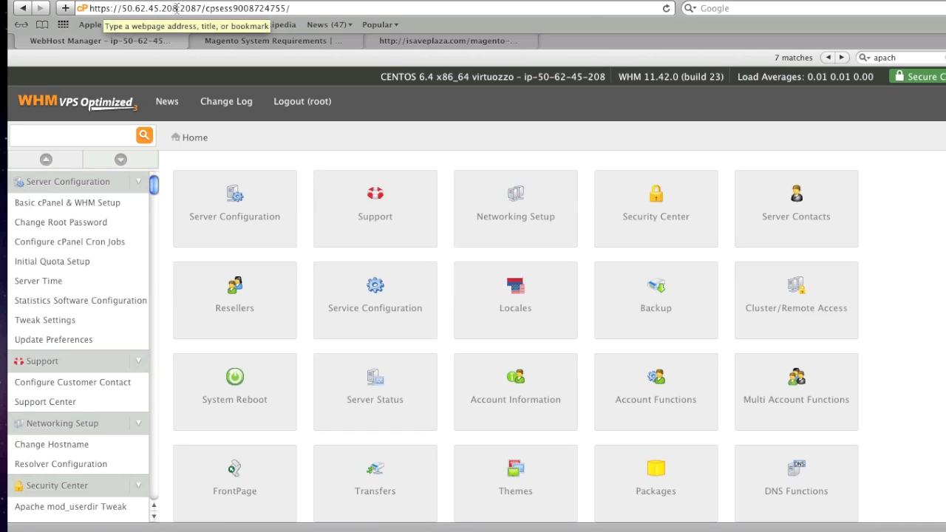
mouse_move(201, 21)
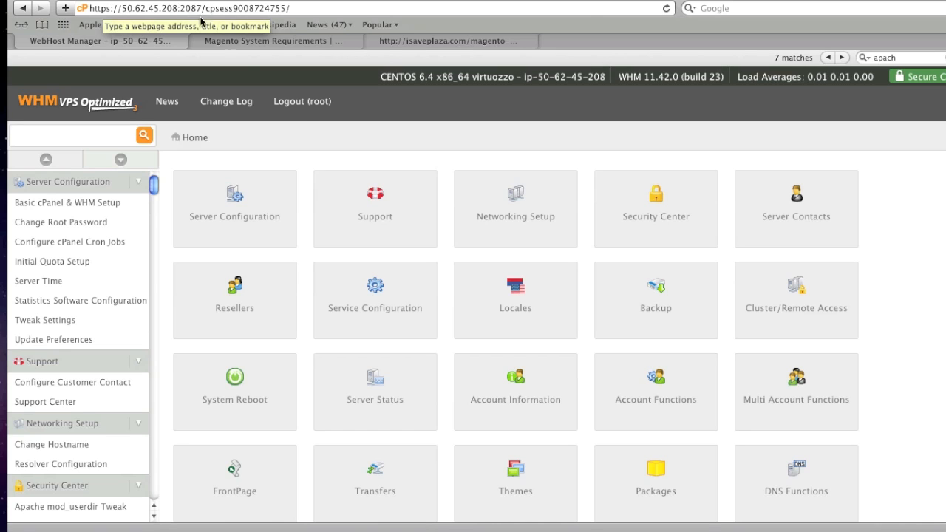
scroll("down", 3)
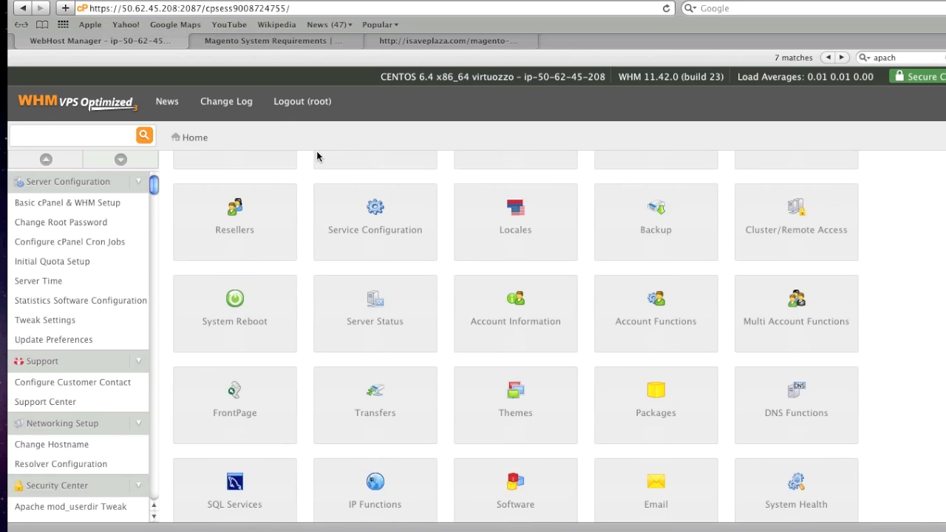
scroll("down", 3)
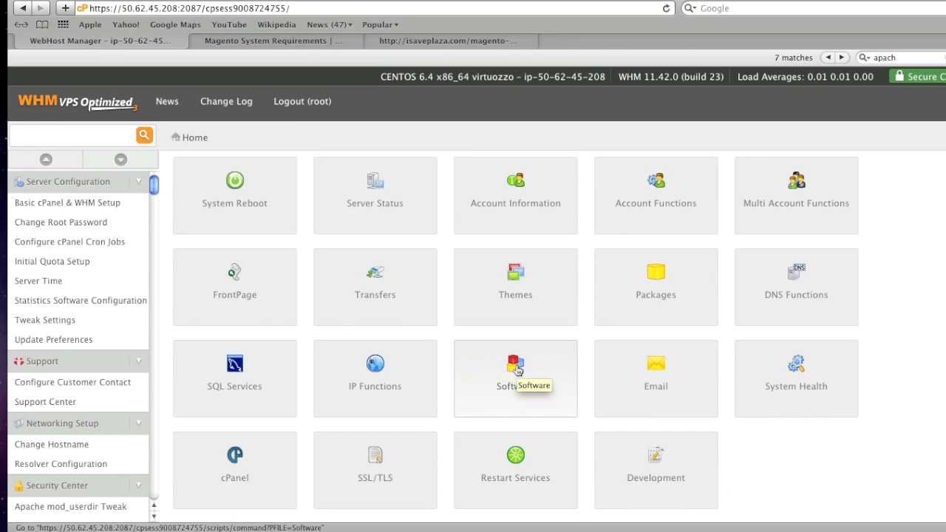
Launch EasyApache (Apache Update) from the Software section and review its Profile step
left_click(514, 379)
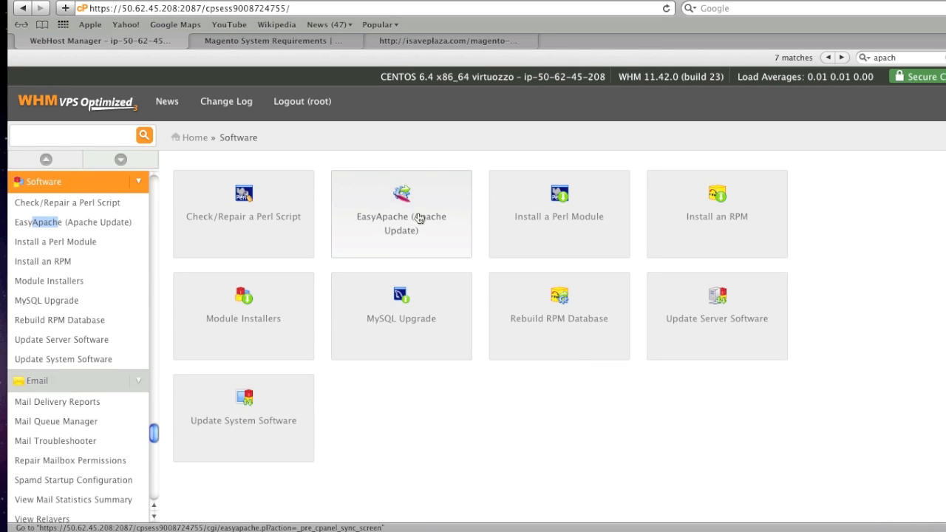
left_click(402, 215)
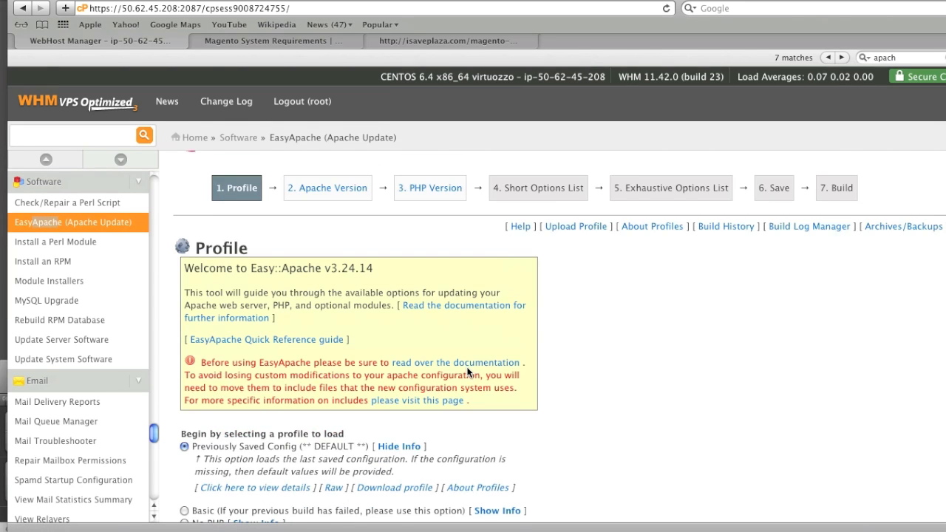
scroll("down", 3)
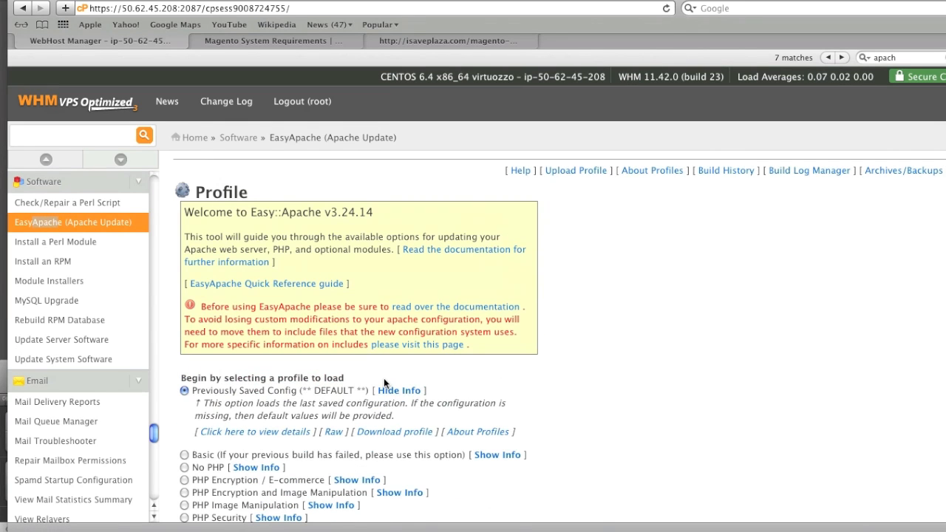
mouse_move(397, 383)
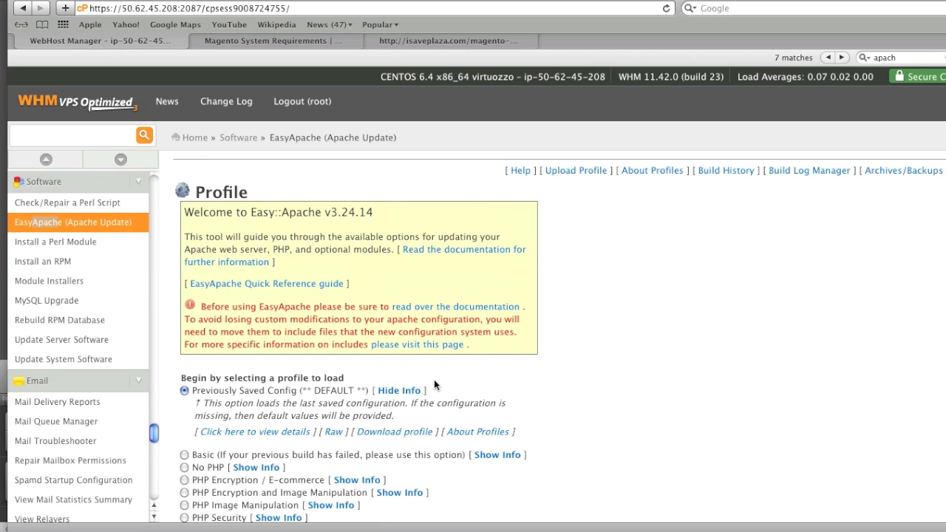
scroll("down", 3)
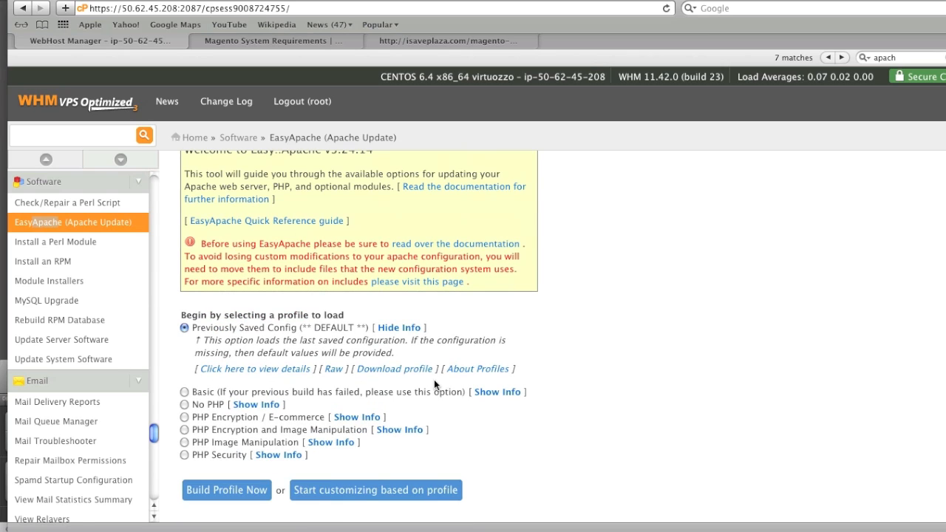
mouse_move(361, 497)
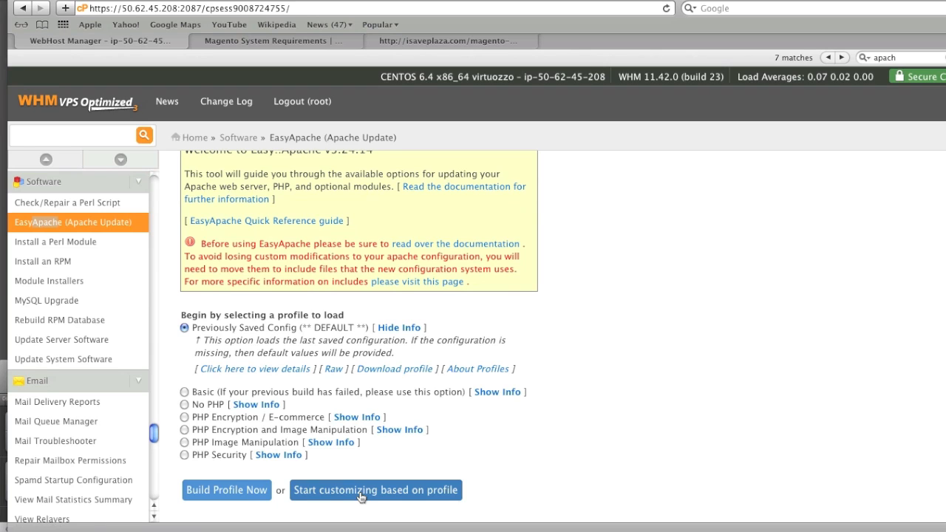
mouse_move(406, 449)
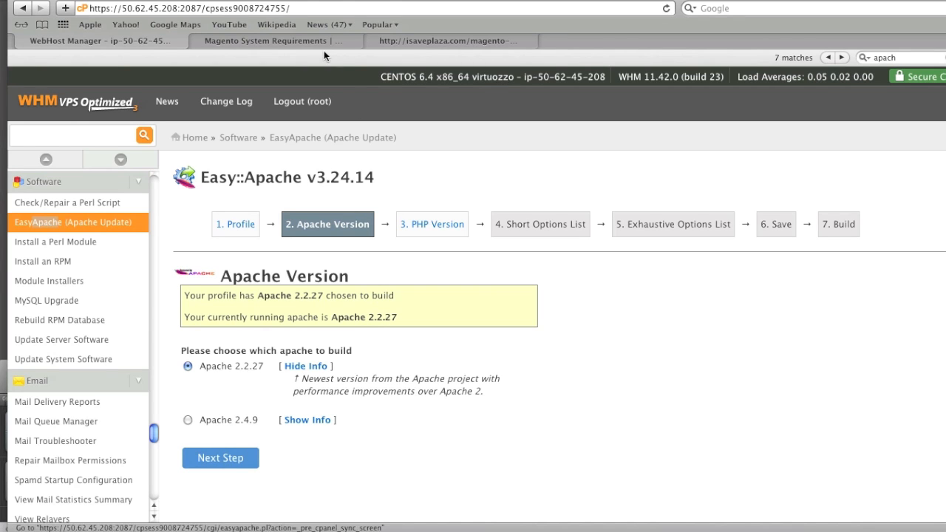
Verify Magento supports Apache 2.2.x and keep Apache 2.2.27 chosen for the build
left_click(271, 41)
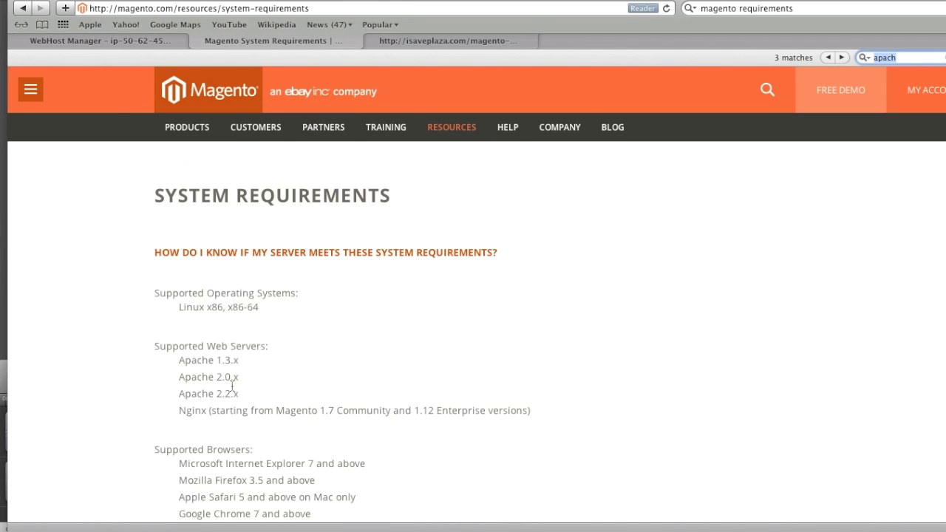
mouse_move(249, 396)
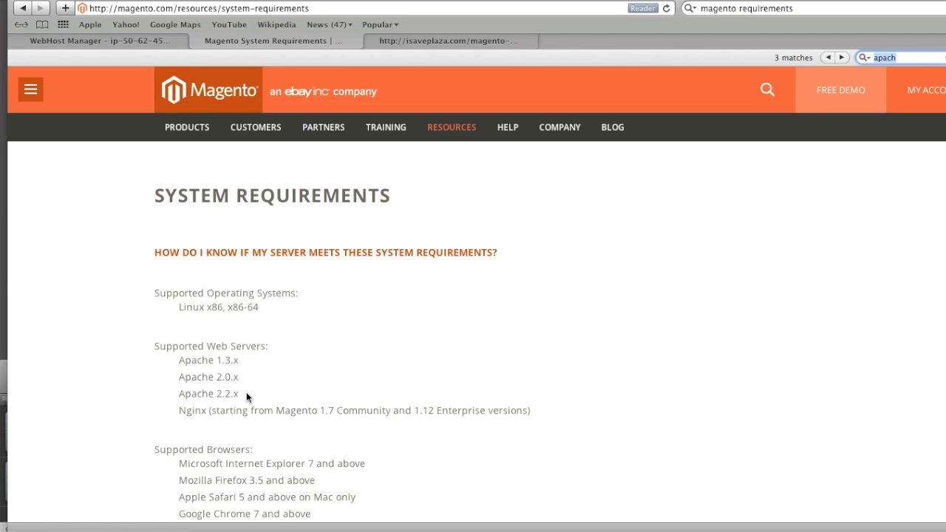
left_click(96, 41)
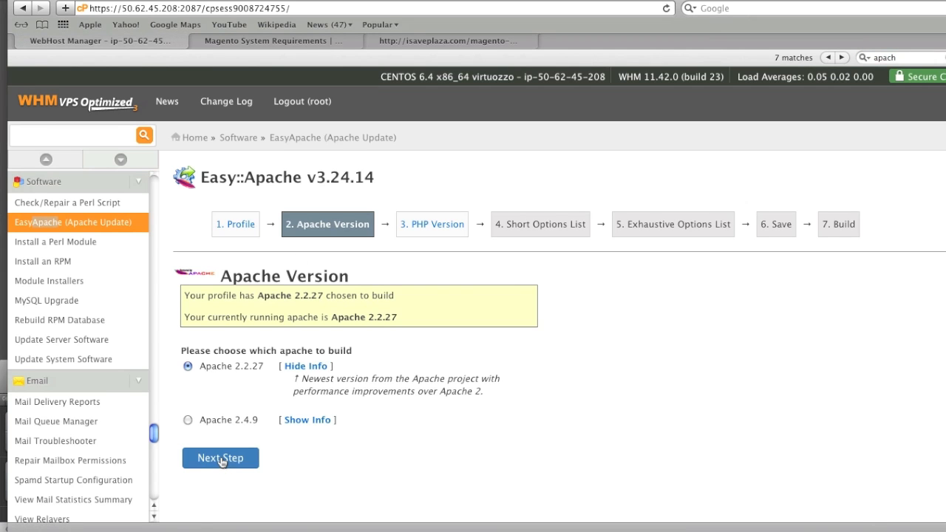
Choose PHP 5.3.28 for the build, matching Magento's supported versions, and continue to the short options
left_click(220, 459)
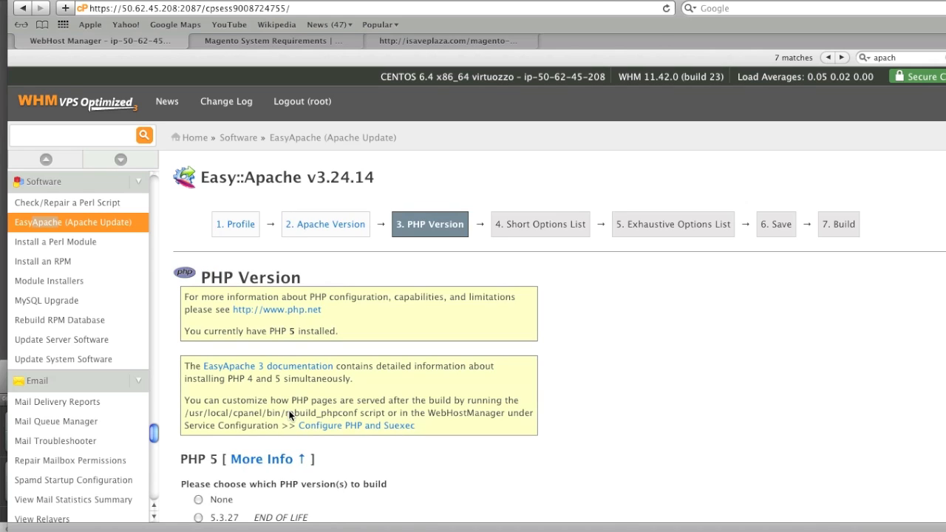
scroll("down", 3)
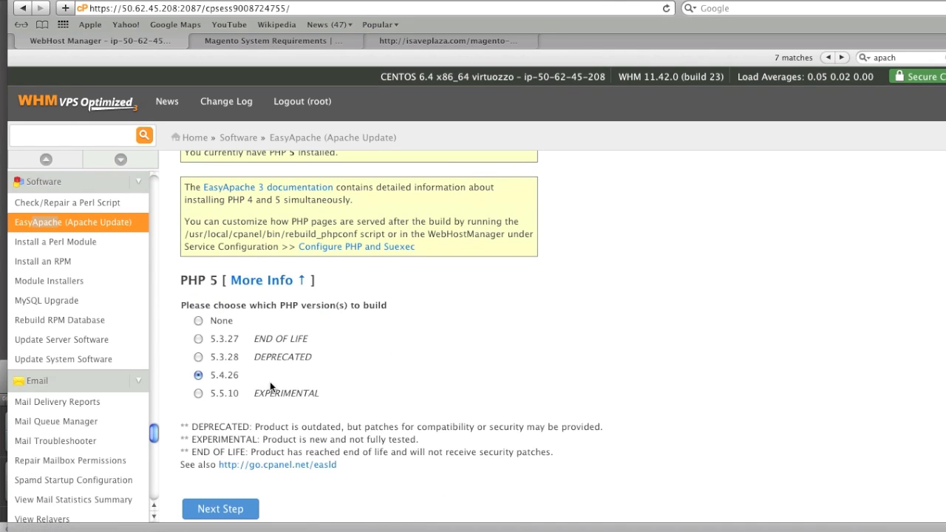
left_click(198, 356)
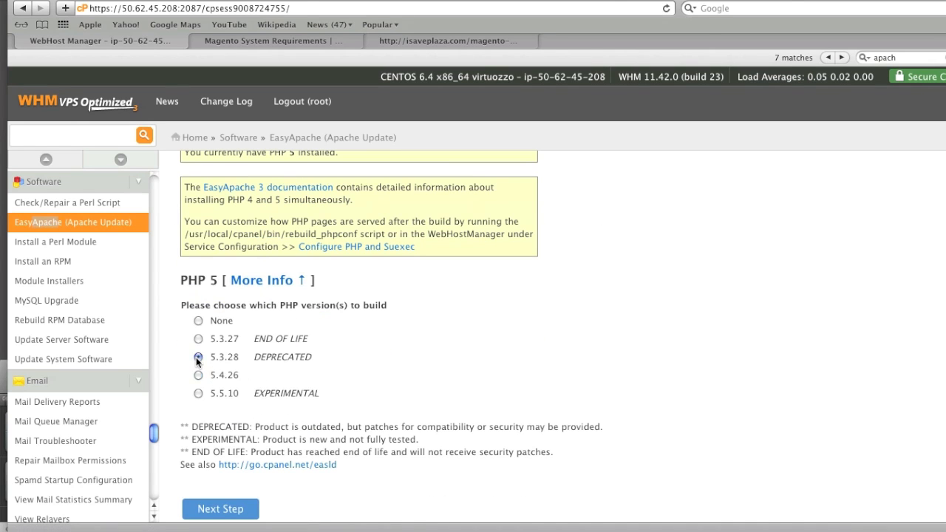
left_click(276, 42)
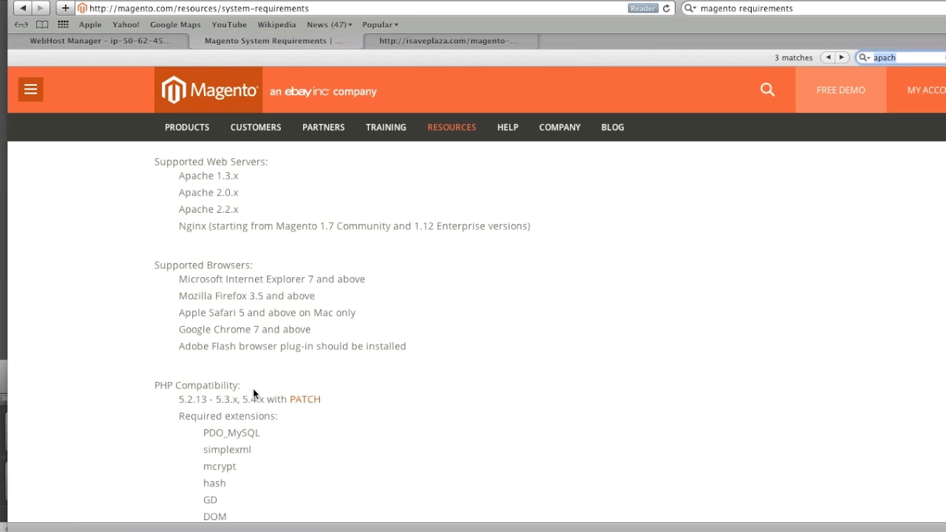
left_click(97, 42)
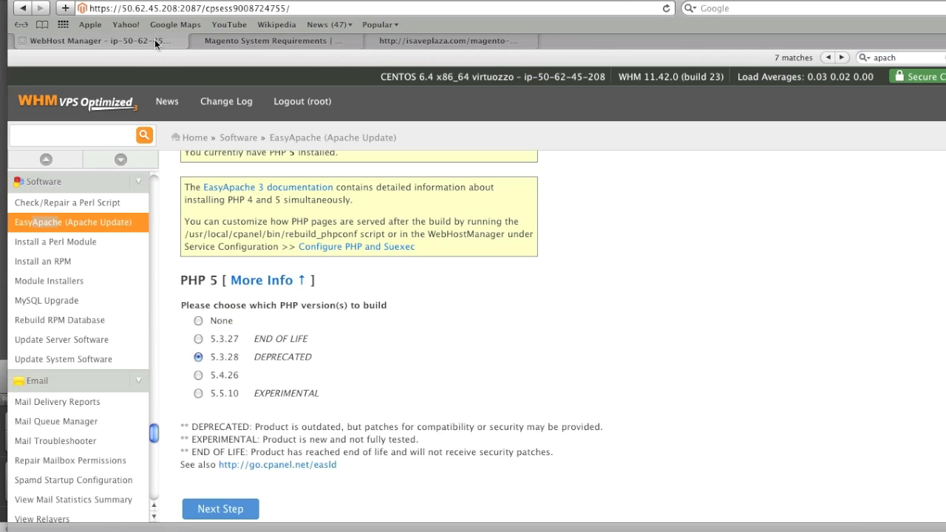
mouse_move(316, 428)
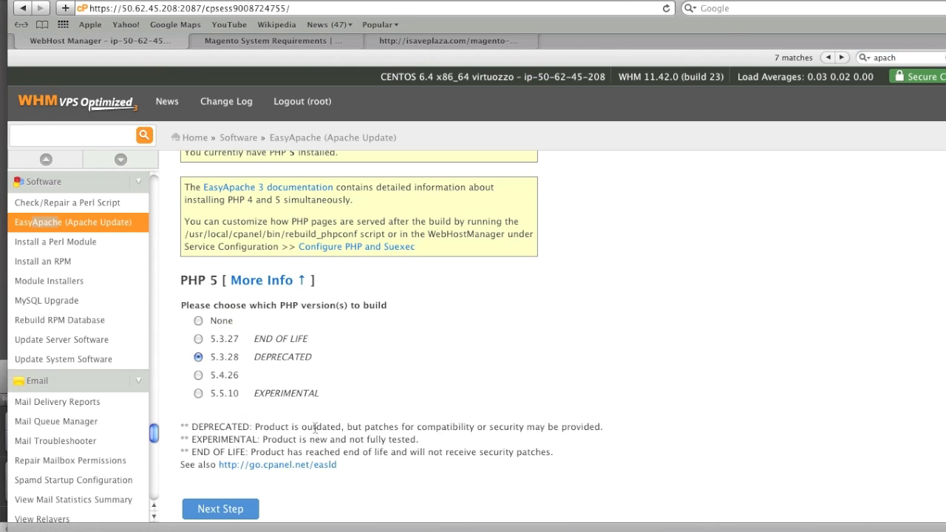
left_click(220, 509)
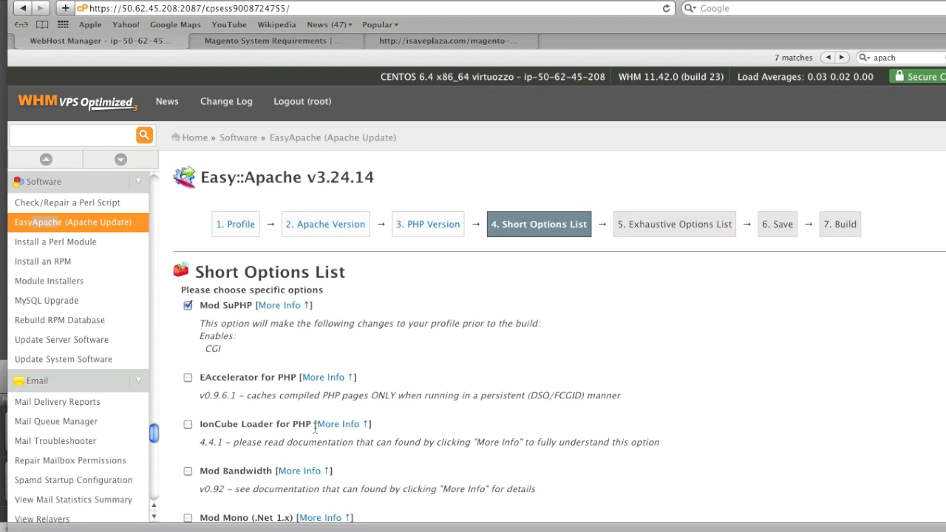
Scroll past the Short Options List, keeping Mod SuPHP enabled, into the Exhaustive Options List
scroll("down", 3)
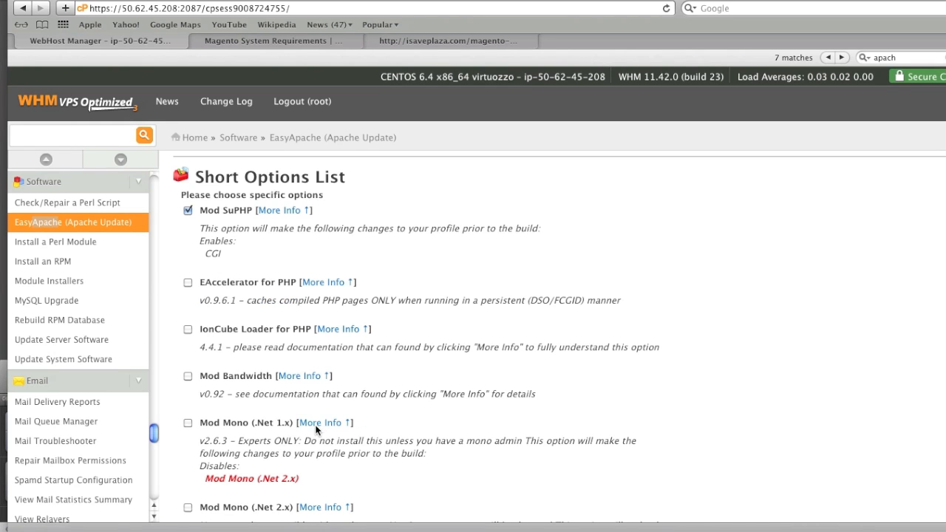
scroll("down", 3)
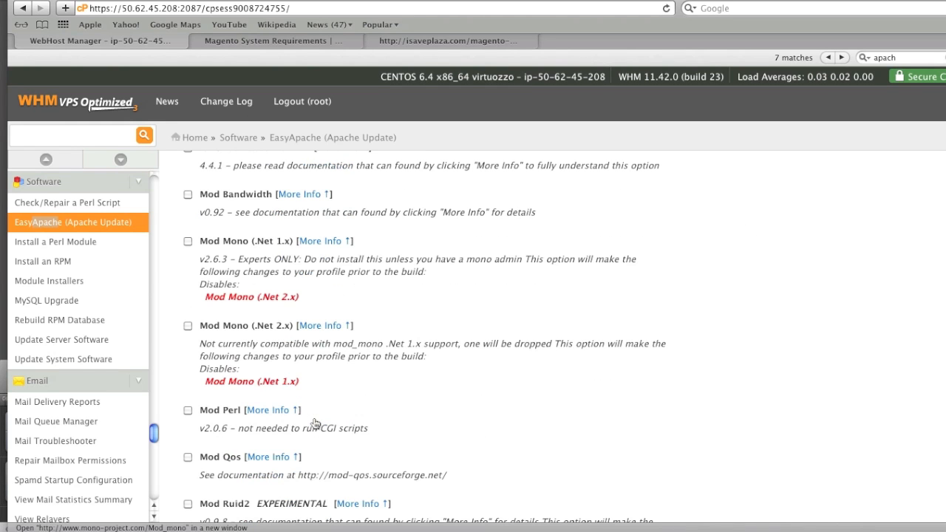
scroll("down", 3)
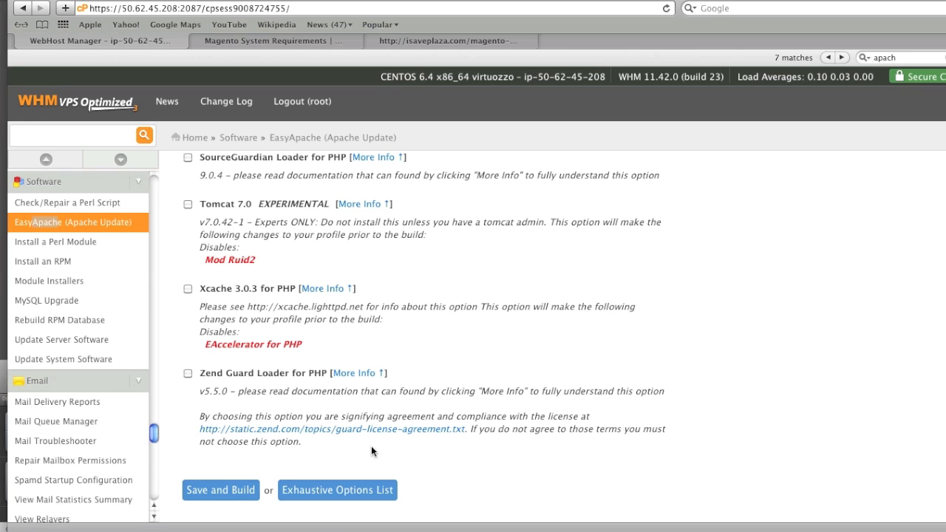
left_click(337, 491)
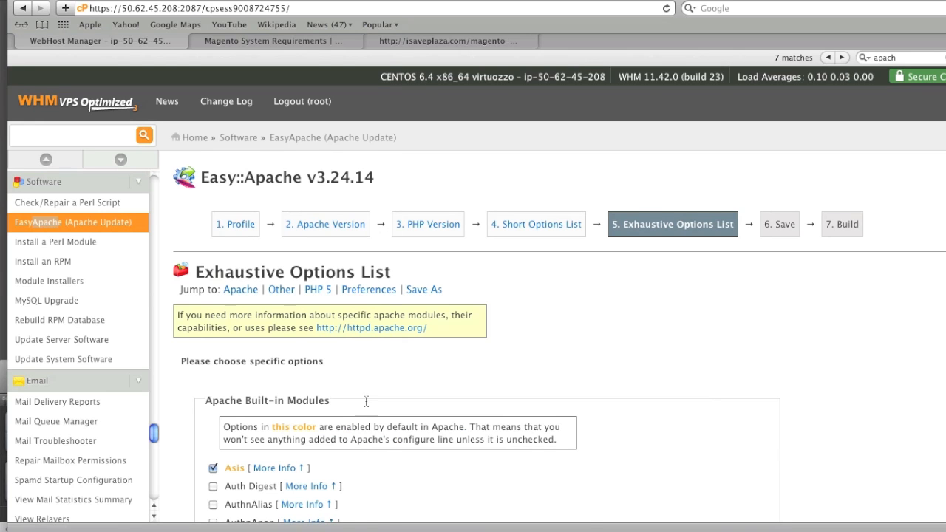
Enable the GD extension (with Zlib) in the exhaustive build options, cross-checking Magento's requirements
left_click(329, 42)
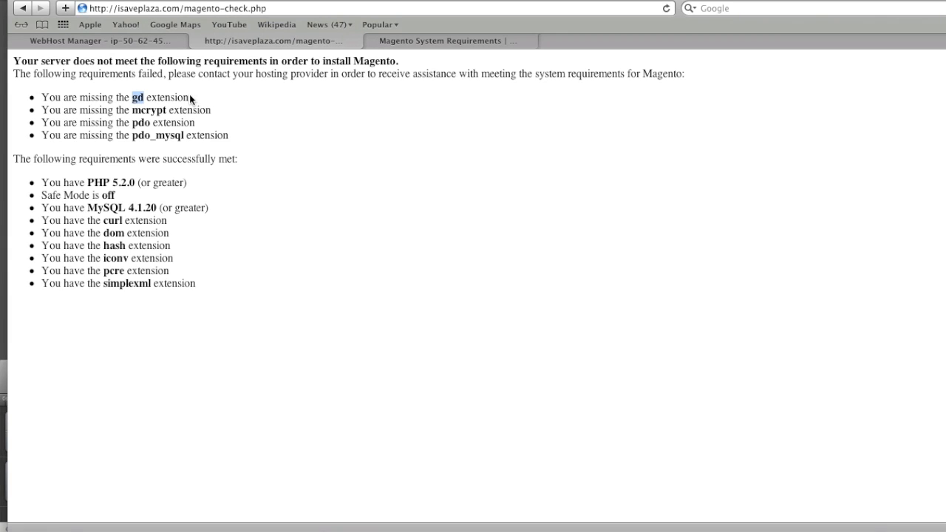
left_click(96, 41)
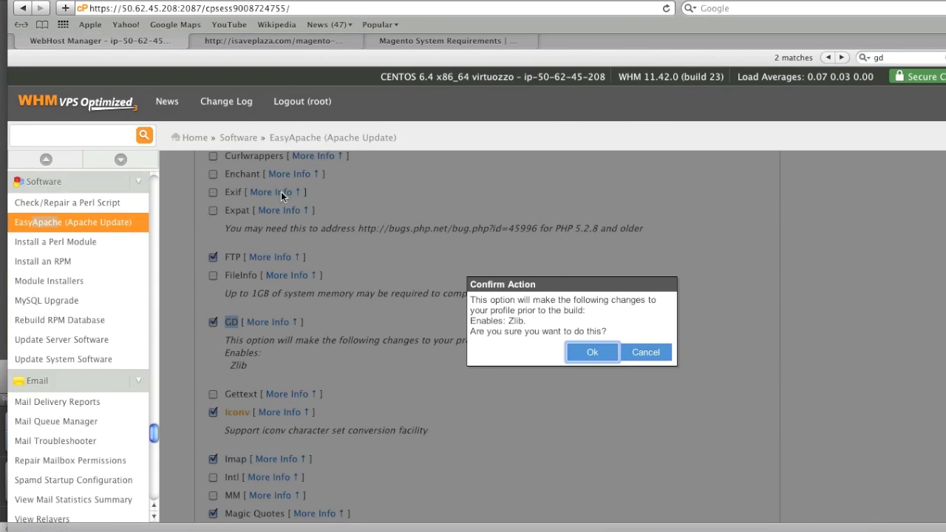
left_click(274, 42)
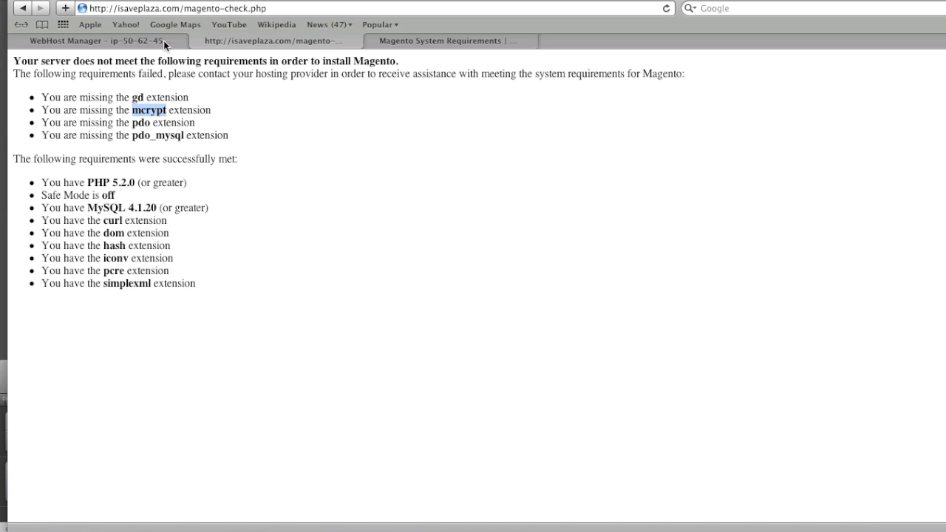
left_click(97, 41)
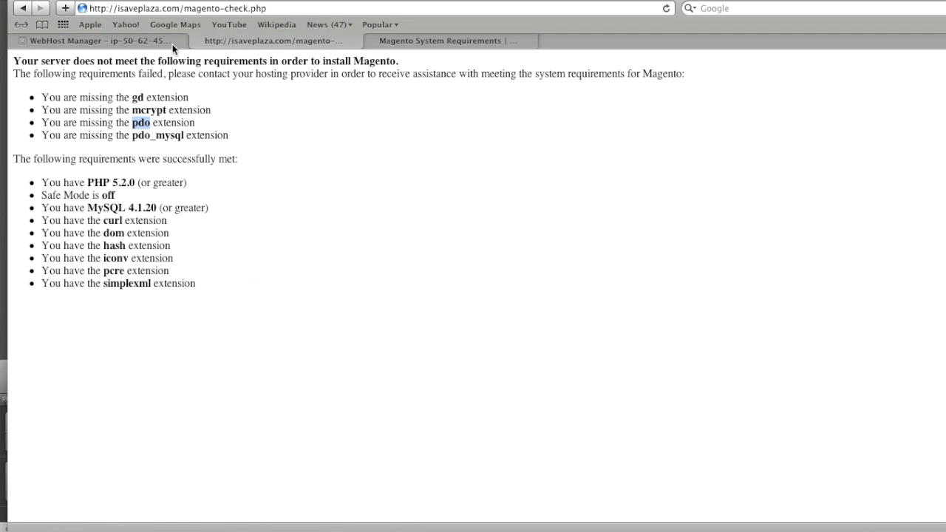
left_click(96, 41)
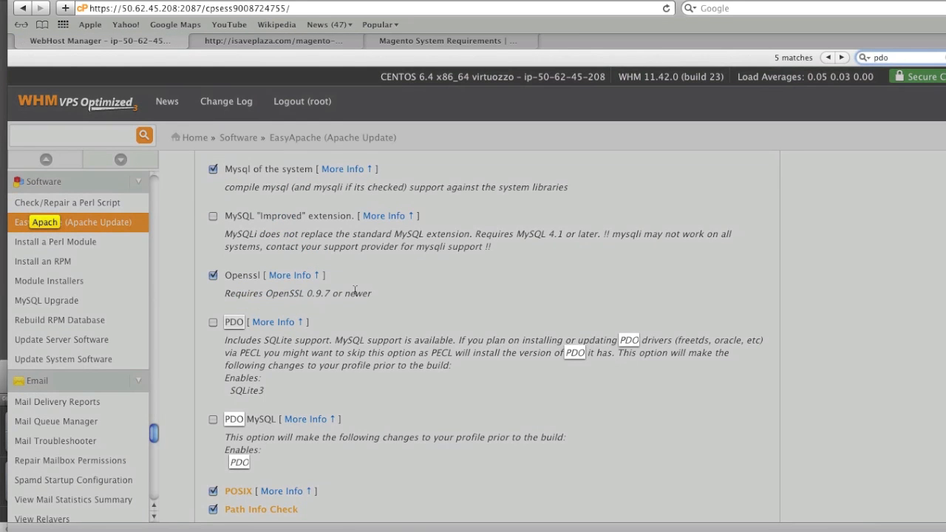
Enable the PDO (with SQLite3) and PDO MySQL extensions in the build options
left_click(213, 322)
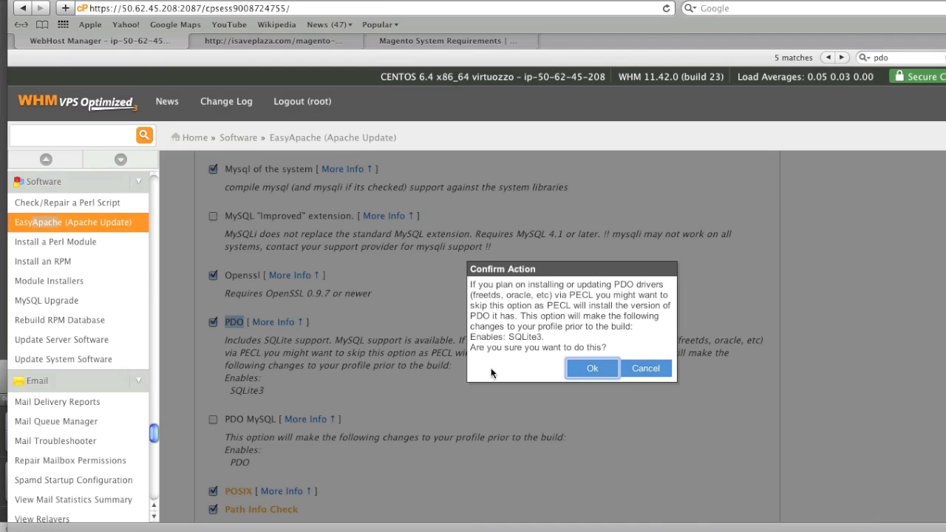
left_click(591, 369)
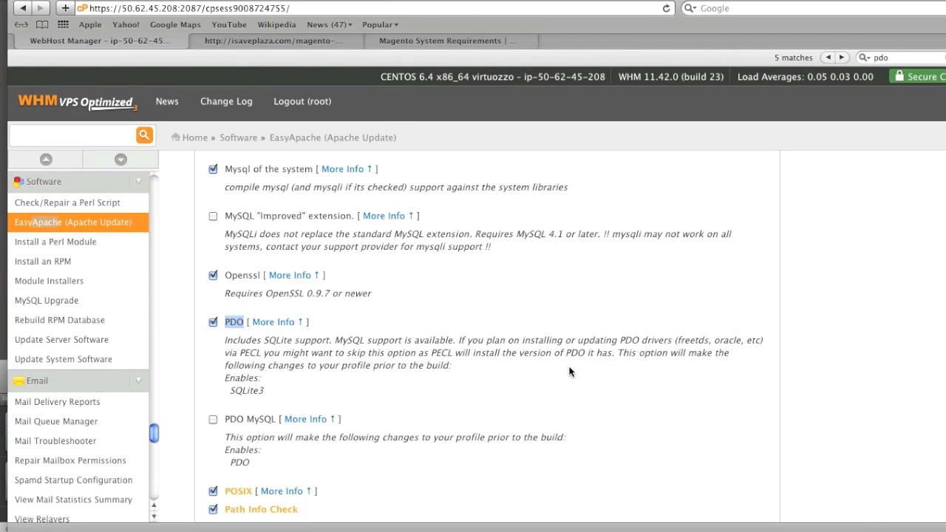
left_click(212, 420)
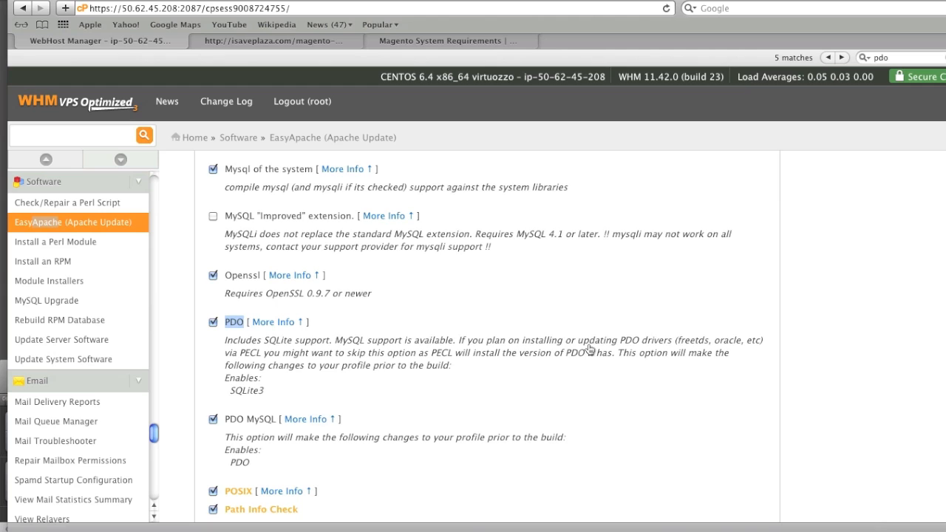
scroll("down", 3)
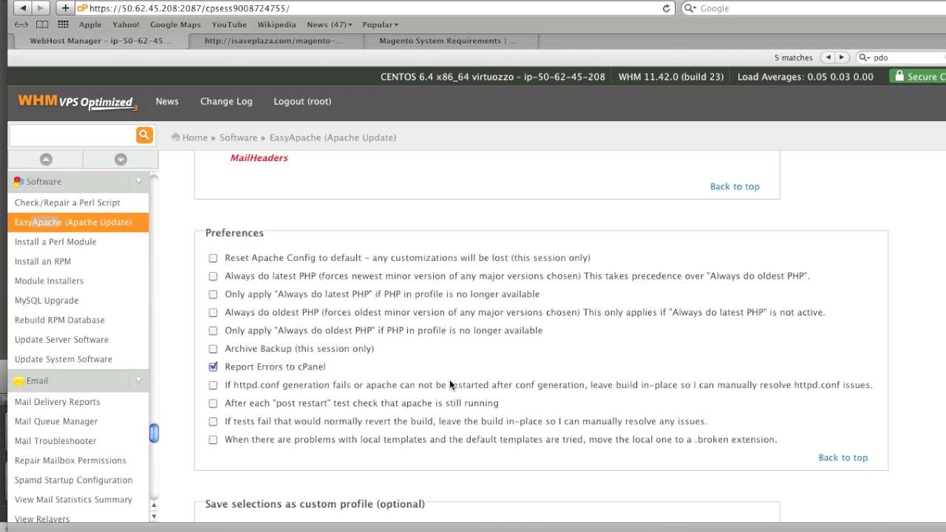
Save the build options and confirm recompiling Apache and PHP now, acknowledging the build warning
scroll("down", 3)
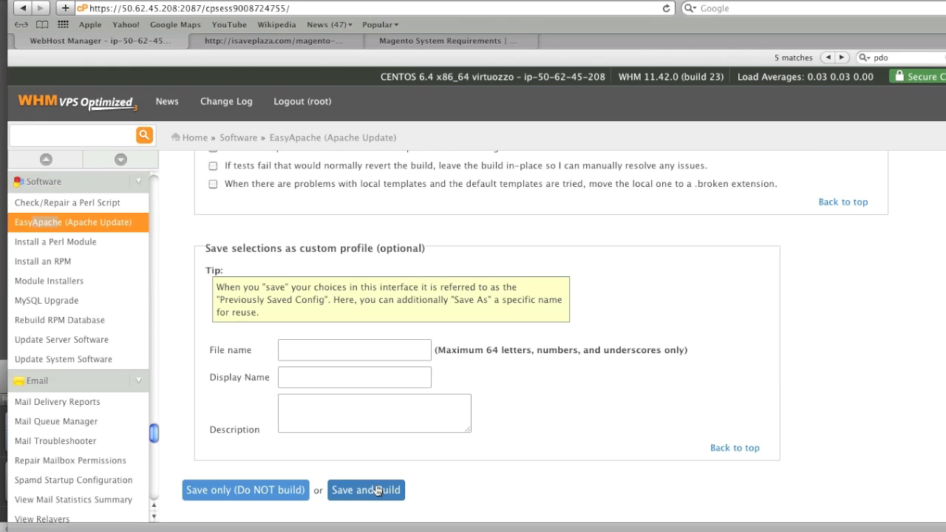
left_click(367, 490)
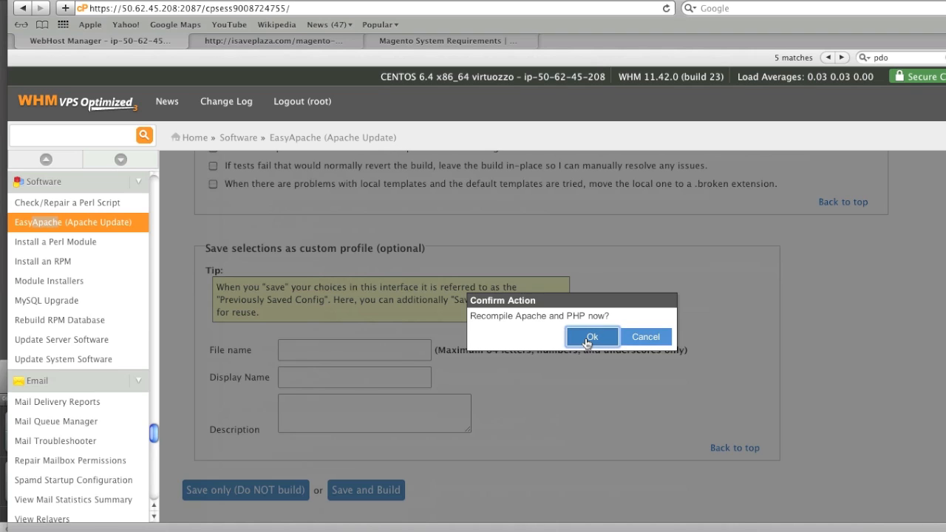
left_click(591, 337)
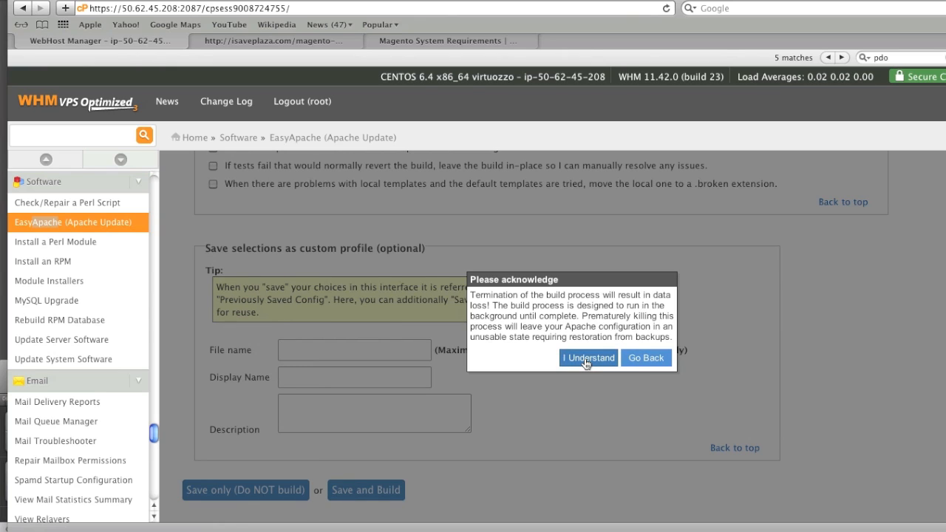
left_click(588, 358)
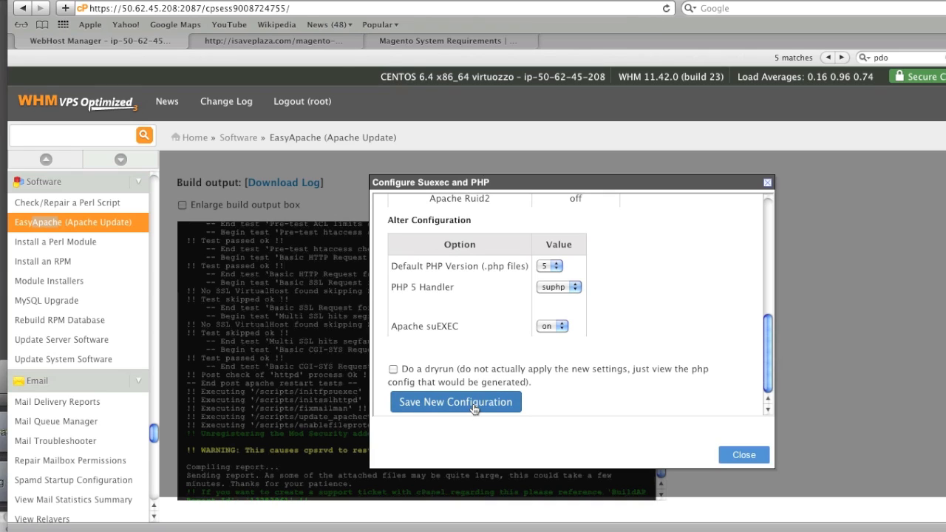
Save the new PHP and suEXEC configuration with the suphp handler and close the dialog
left_click(456, 402)
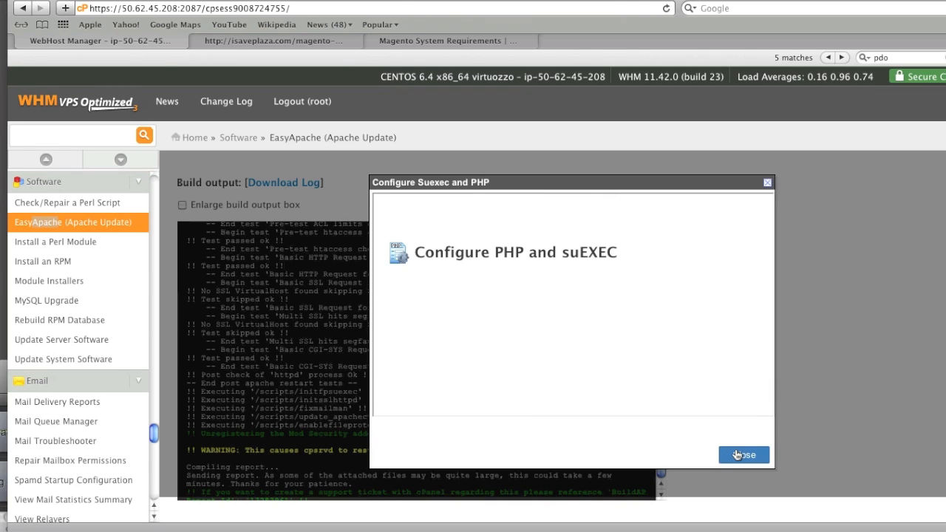
left_click(744, 456)
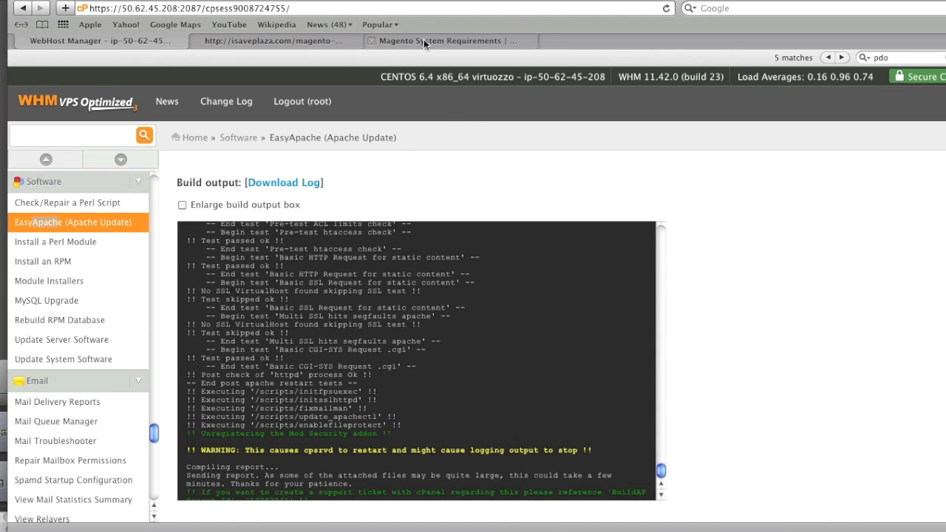
Reload magento-check.php to confirm the server now meets Magento's requirements
left_click(440, 41)
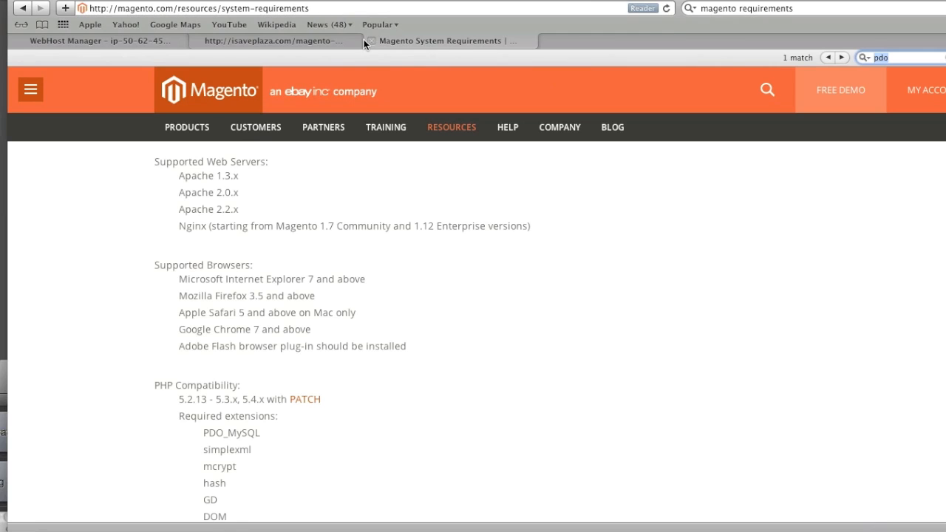
left_click(274, 41)
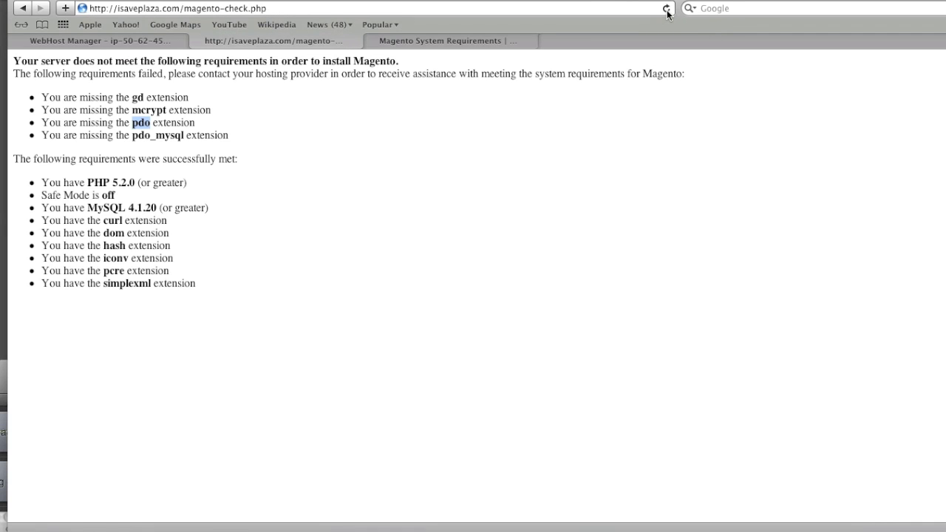
left_click(665, 8)
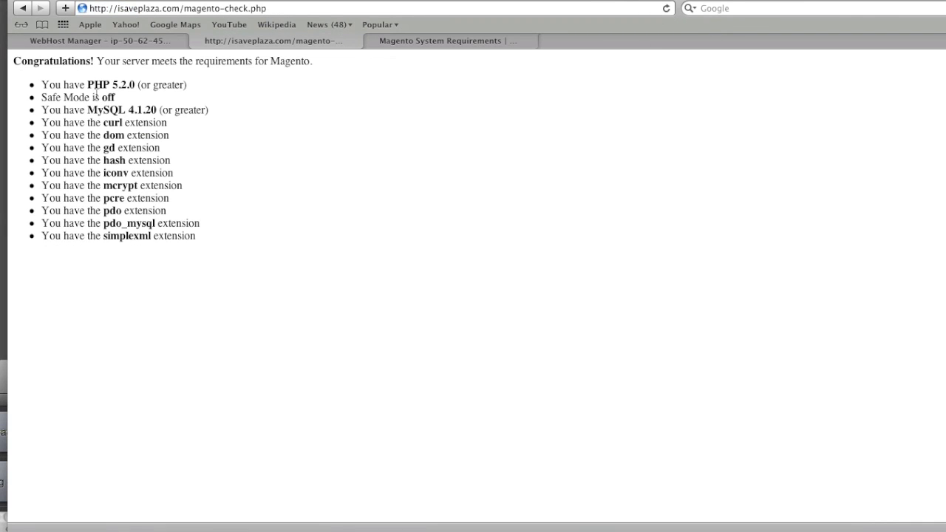
mouse_move(130, 198)
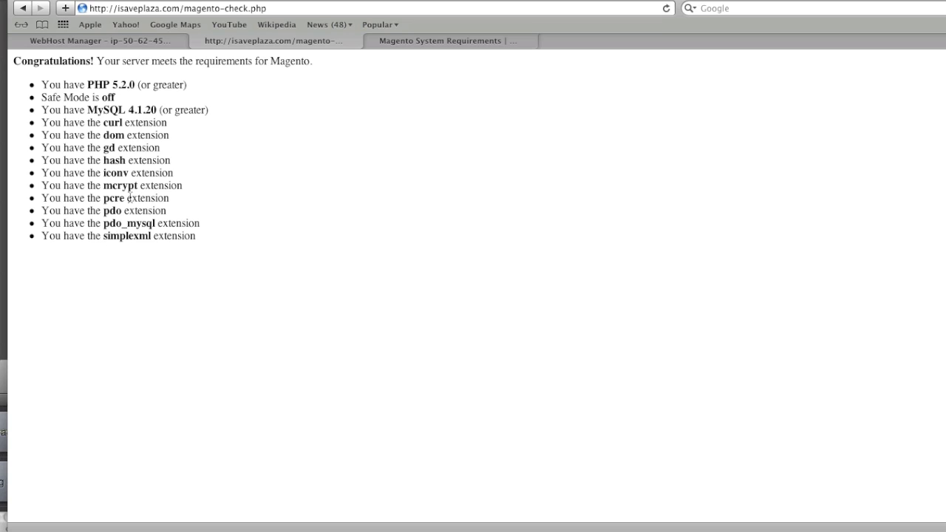
mouse_move(215, 178)
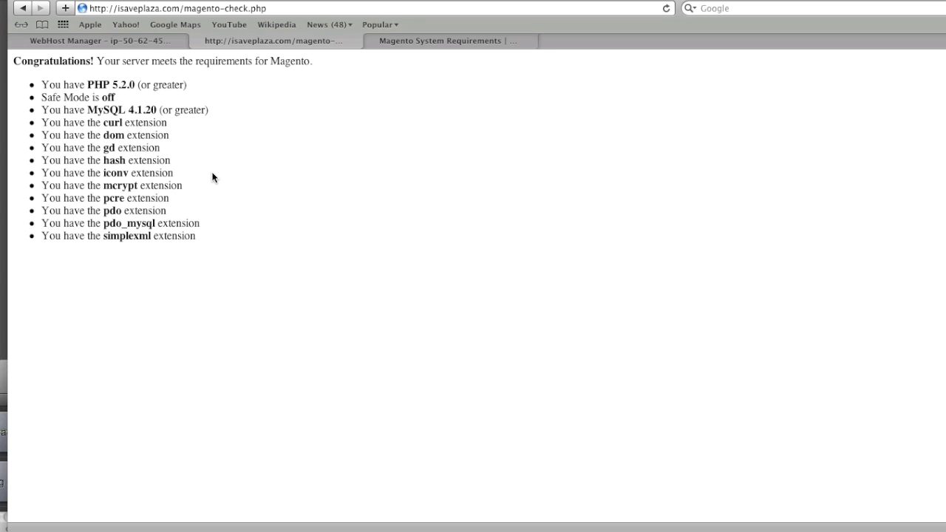